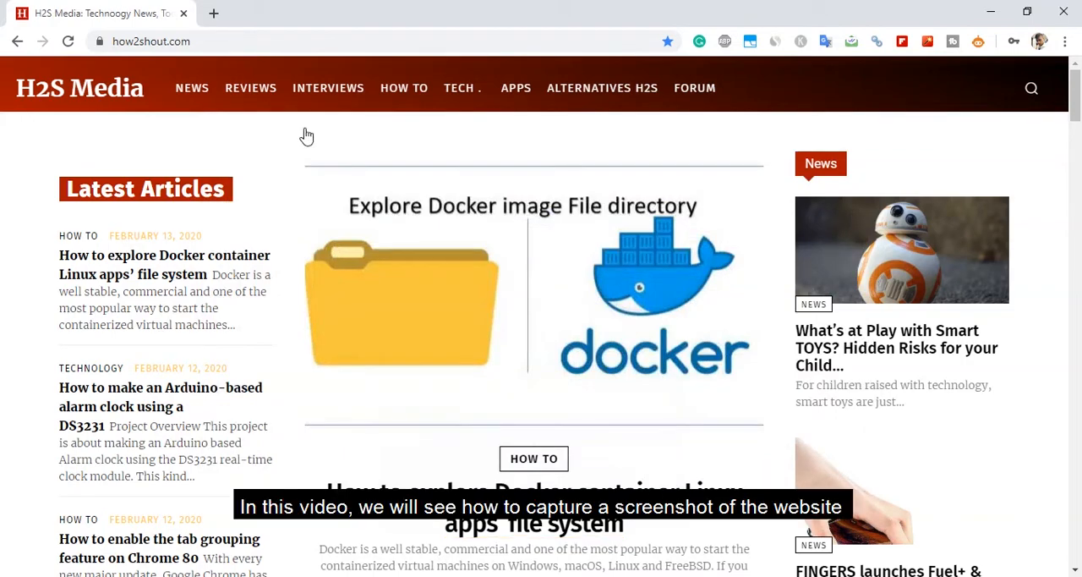
{"action": "mouse_move", "coordinate": [345, 25]}
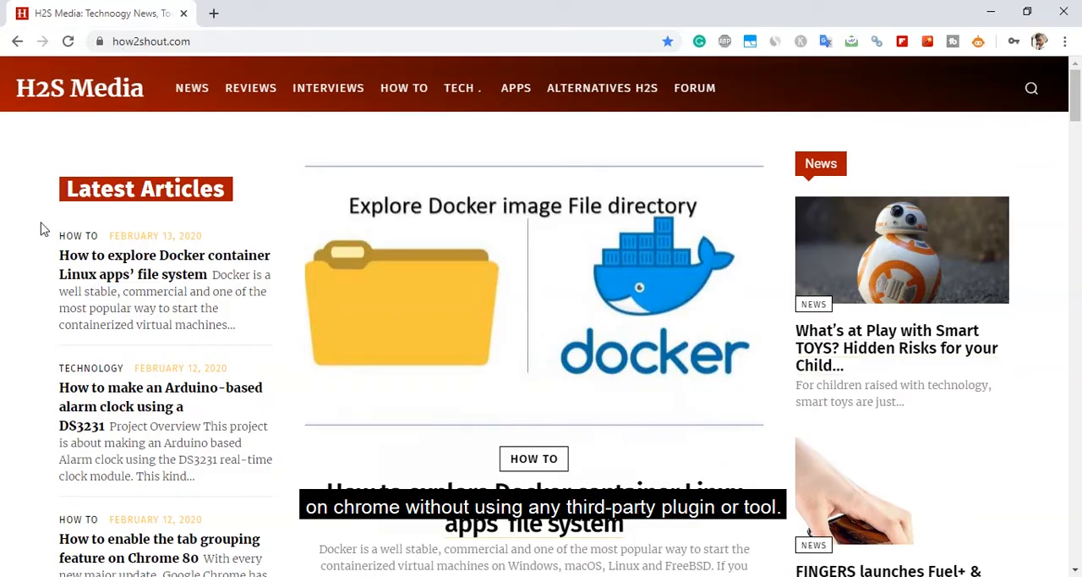
{"action": "mouse_move", "coordinate": [684, 203]}
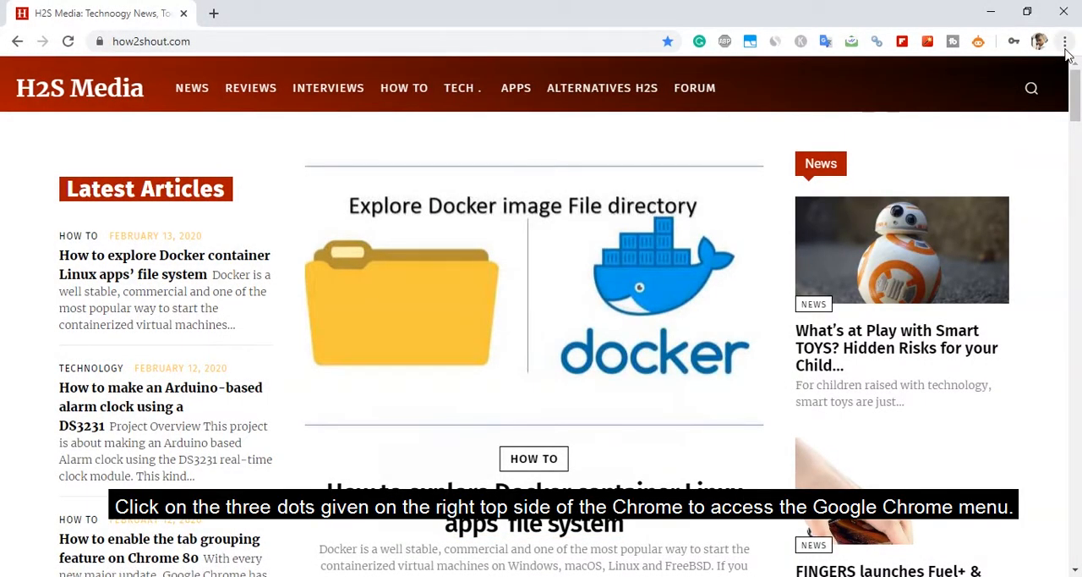
Launch Developer Tools from Chrome's More tools menu beside the how2shout.com page
{"action": "left_click", "coordinate": [1065, 41]}
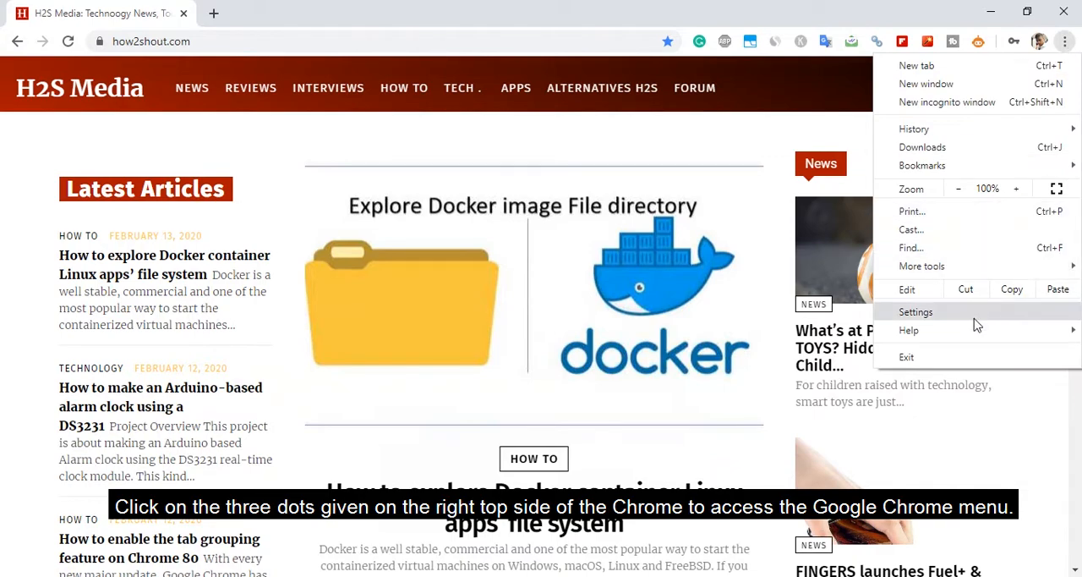
{"action": "mouse_move", "coordinate": [922, 266]}
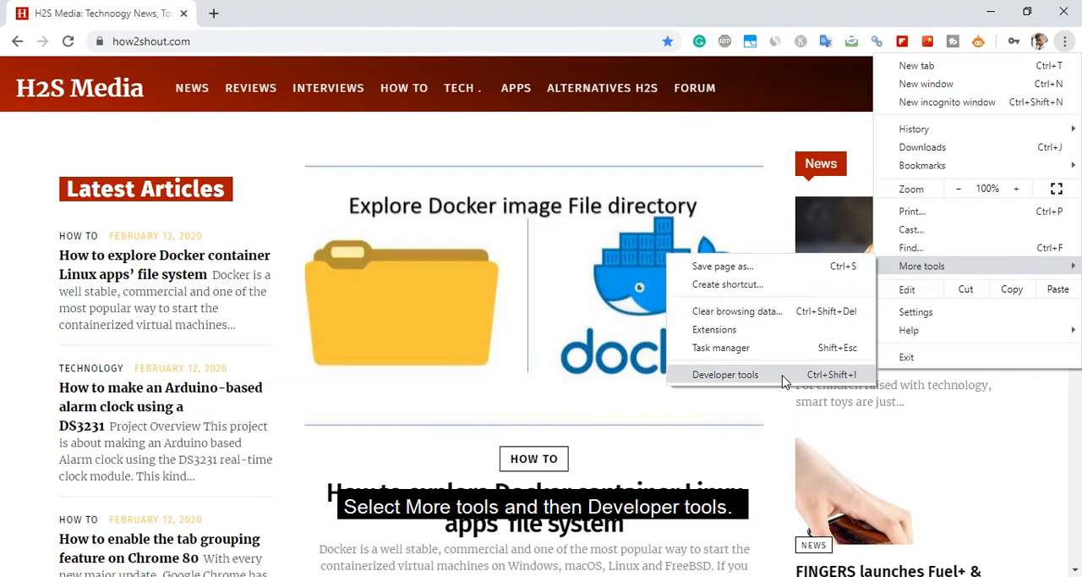
{"action": "left_click", "coordinate": [724, 374]}
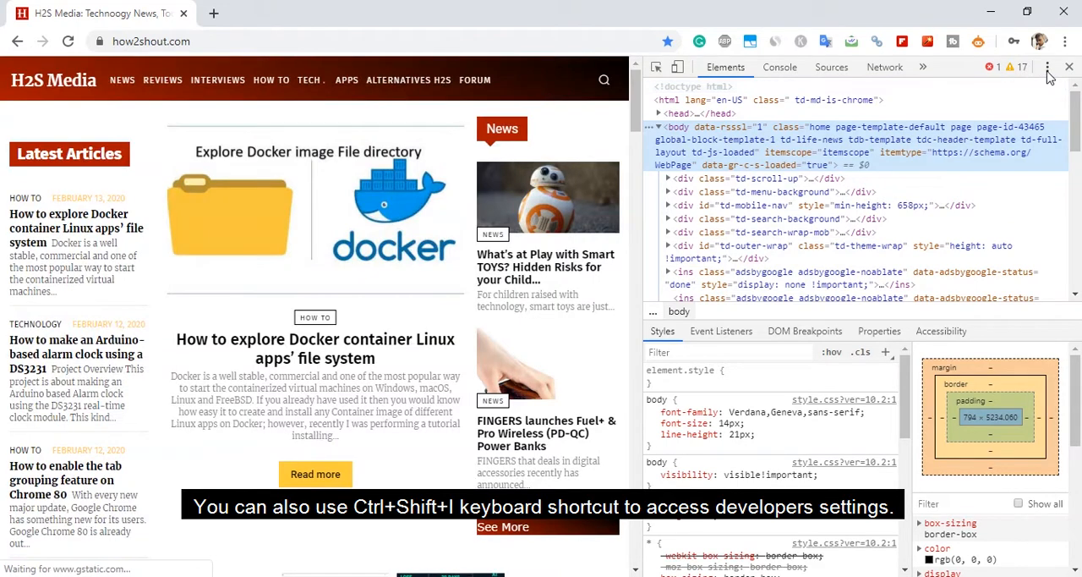
Bring up the Run command menu from the DevTools three-dot options
{"action": "left_click", "coordinate": [1046, 68]}
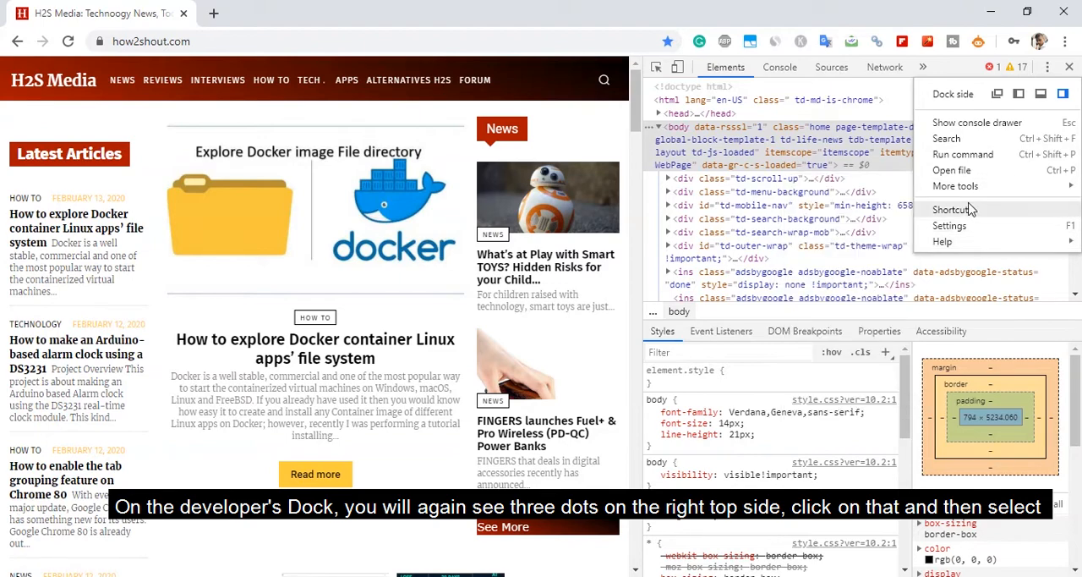
{"action": "mouse_move", "coordinate": [962, 154]}
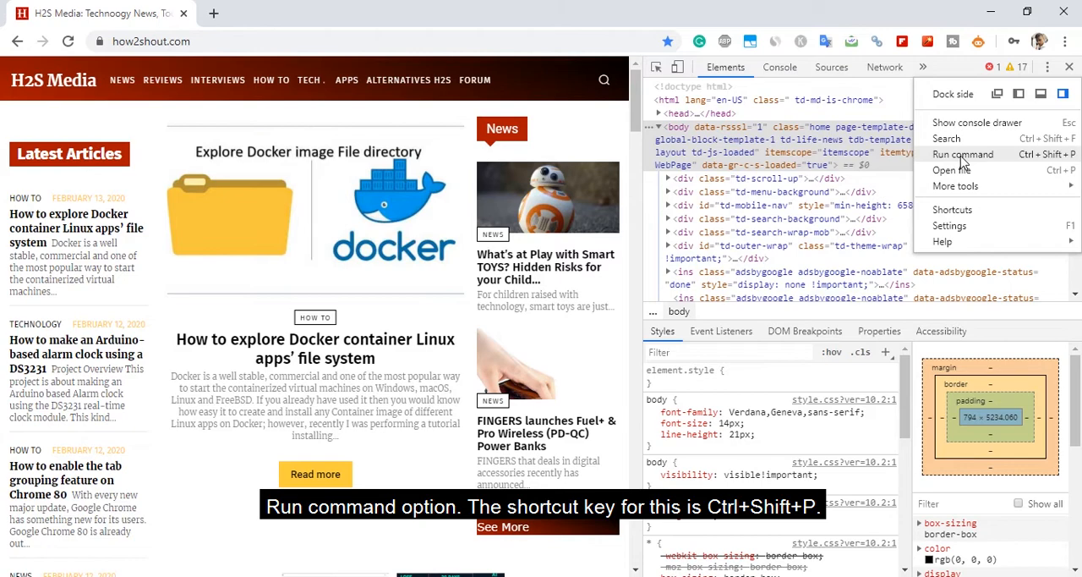
{"action": "left_click", "coordinate": [964, 154]}
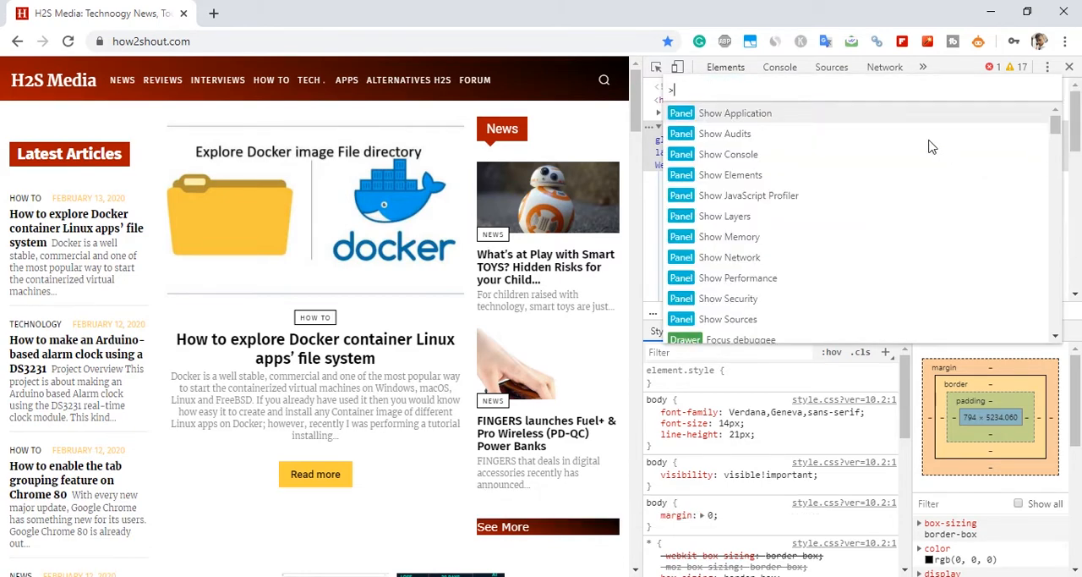
Filter the command menu with 'scree' to reach Capture full size screenshot
{"action": "type", "text": "screensho"}
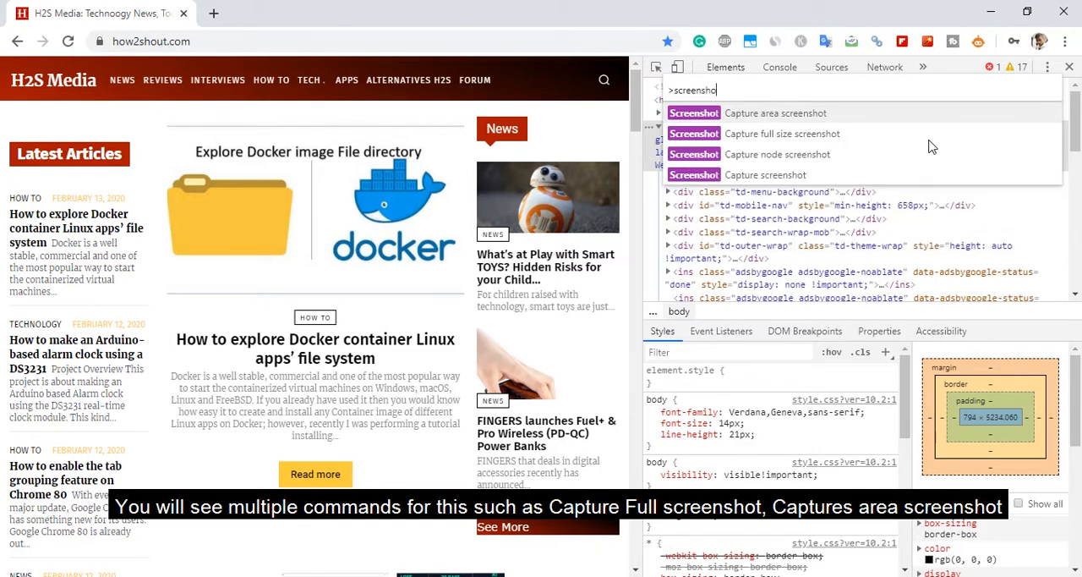
{"action": "mouse_move", "coordinate": [769, 117]}
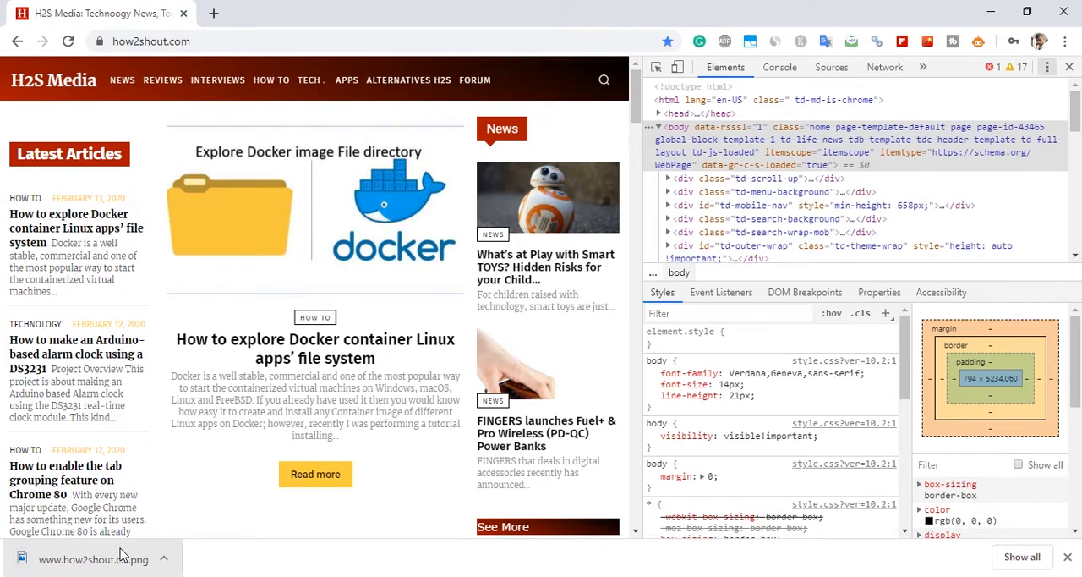
Show the downloaded how2shout.com PNG in Photos, toggling the zoom control once
{"action": "left_click", "coordinate": [91, 558]}
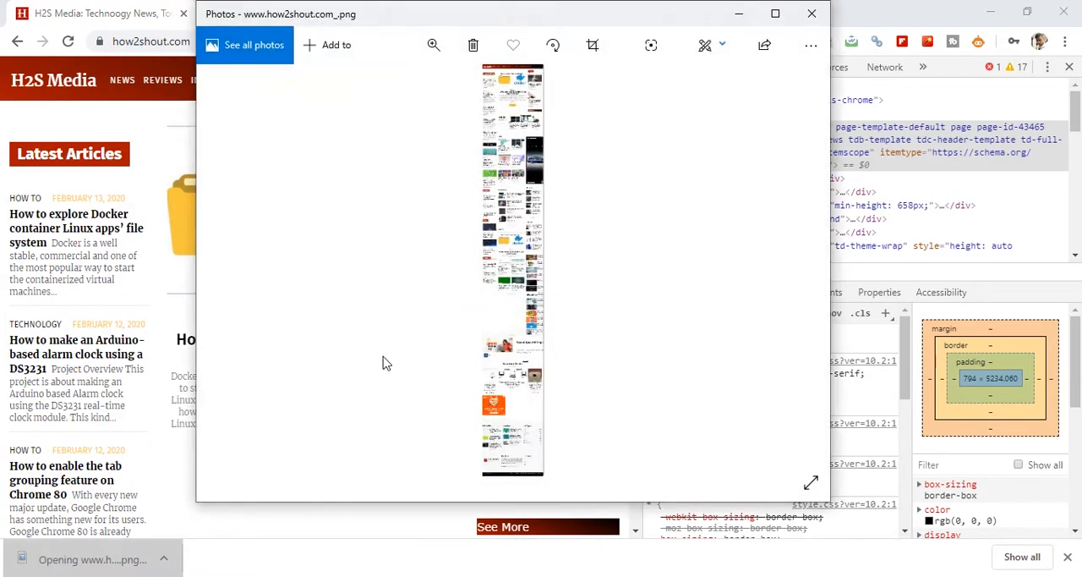
{"action": "left_click", "coordinate": [433, 44]}
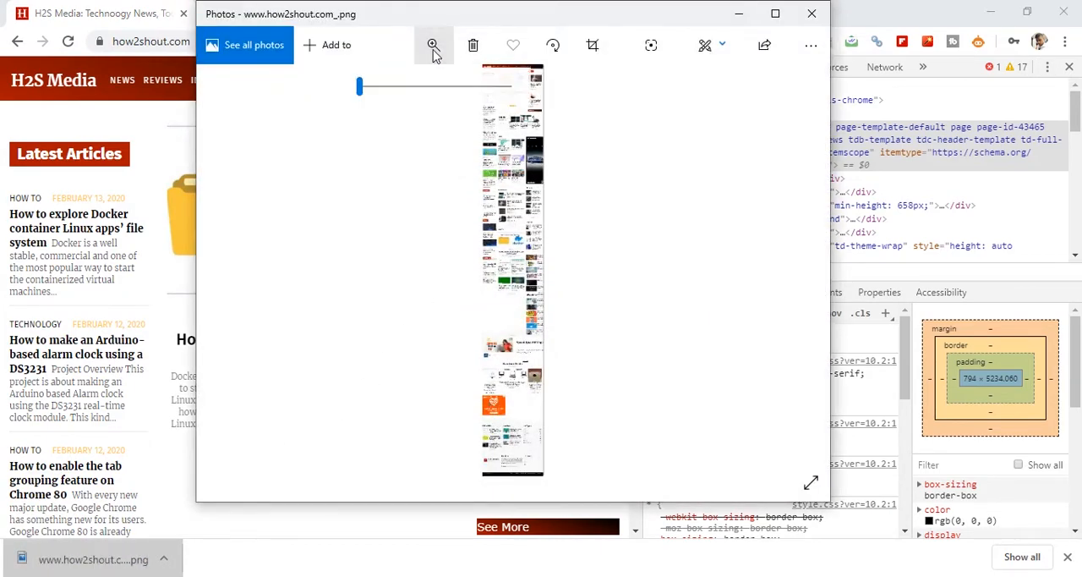
{"action": "left_click", "coordinate": [432, 44]}
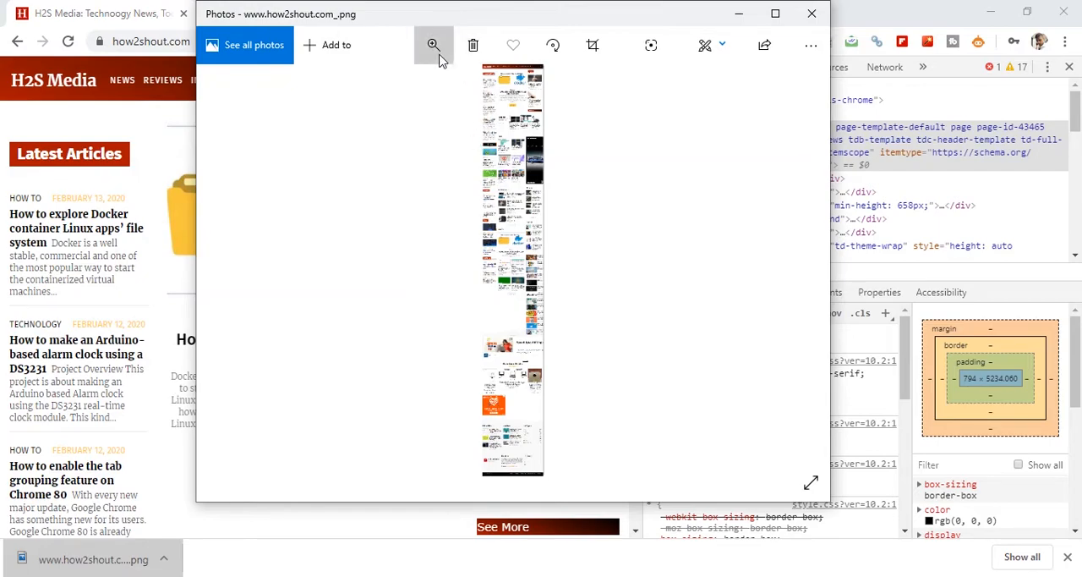